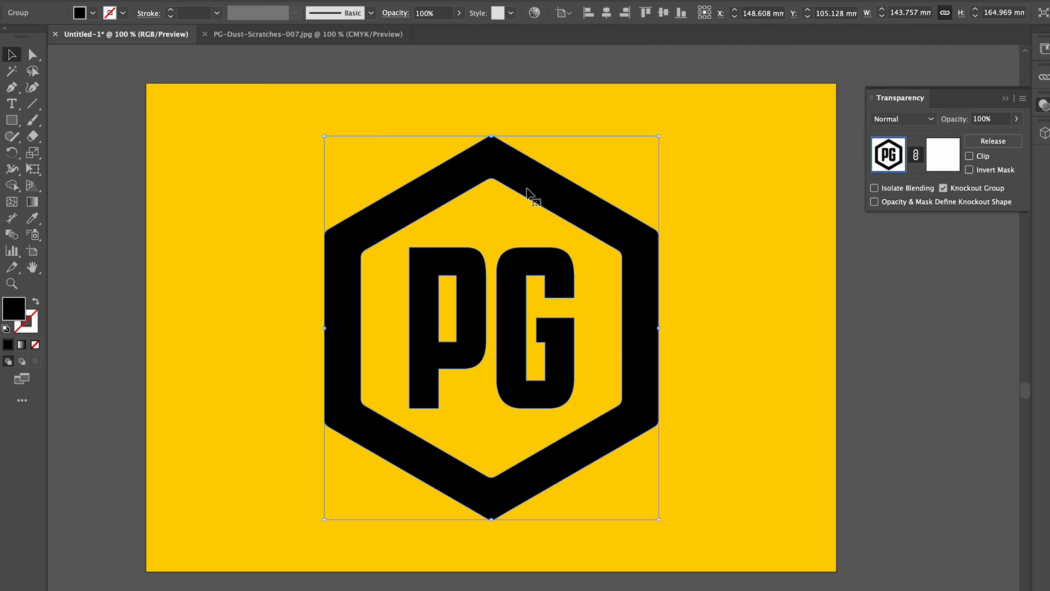
mouse_move(802, 163)
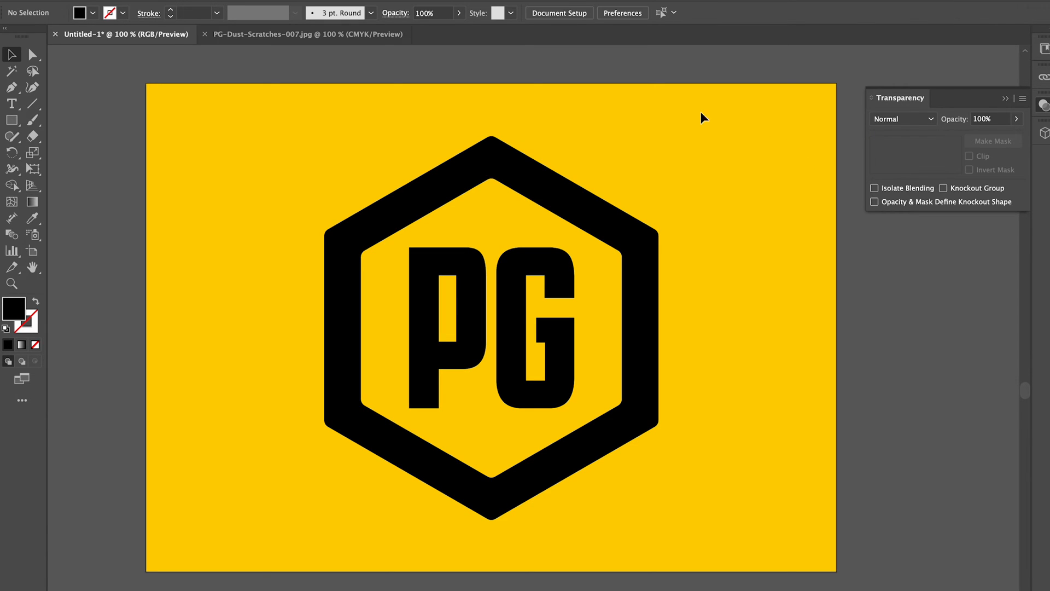
mouse_move(367, 60)
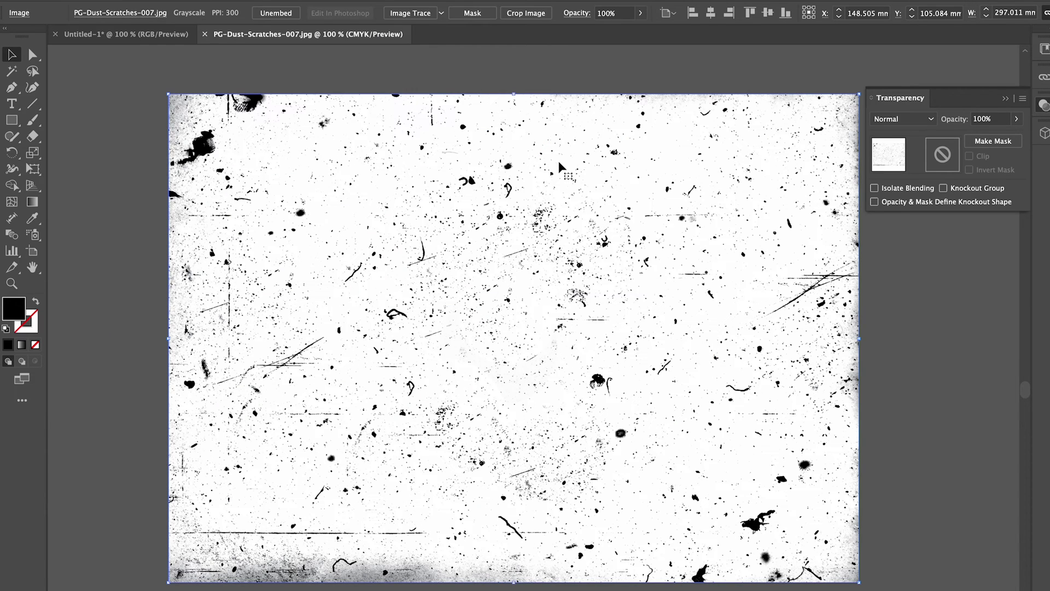
Paste the dust texture into the PG logo's opacity mask and stretch it across the artboard
click(122, 34)
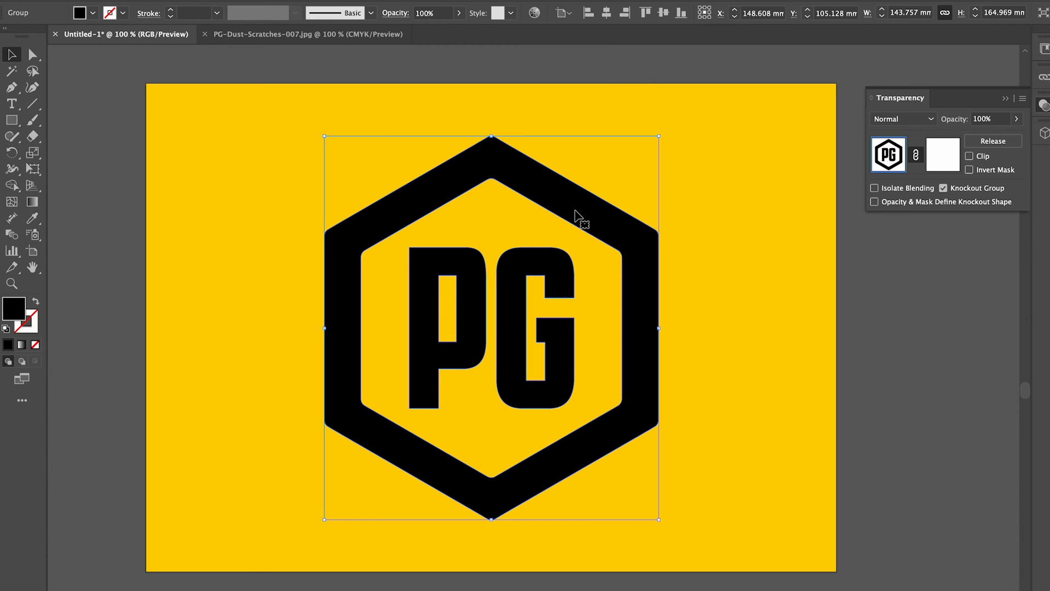
mouse_move(984, 96)
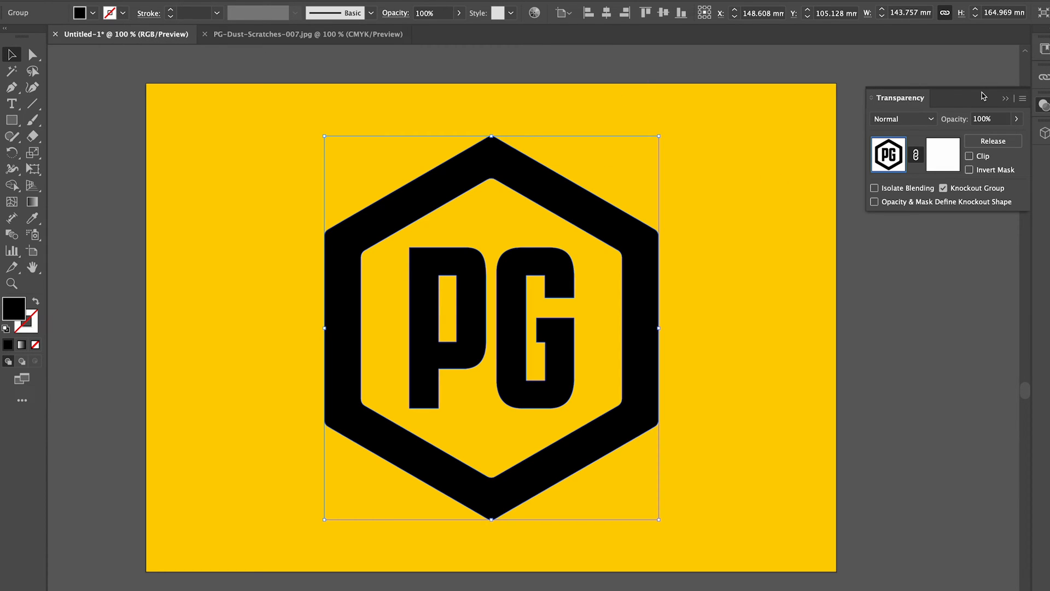
mouse_move(932, 162)
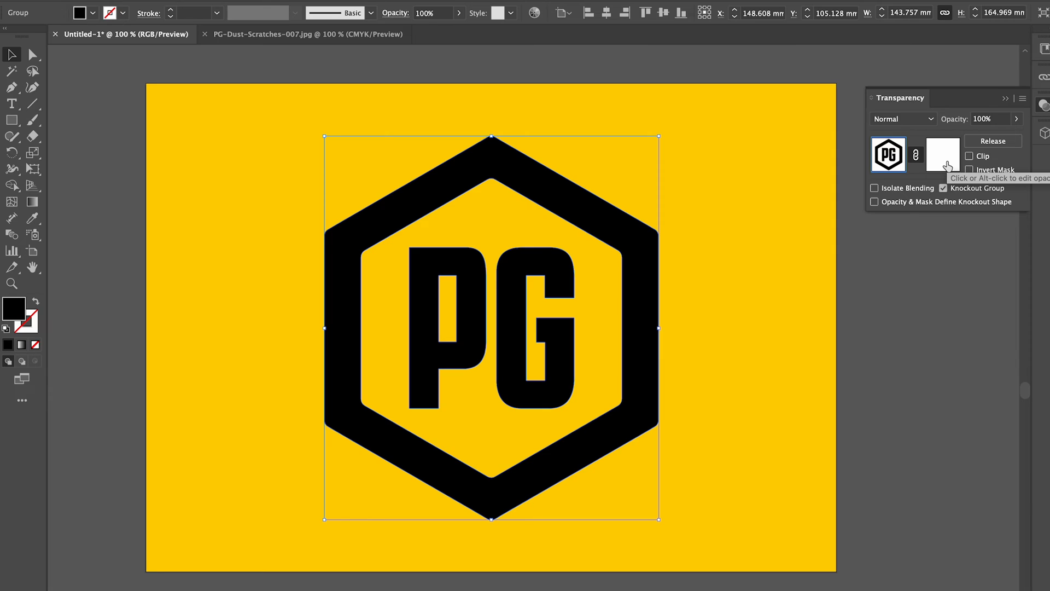
click(943, 155)
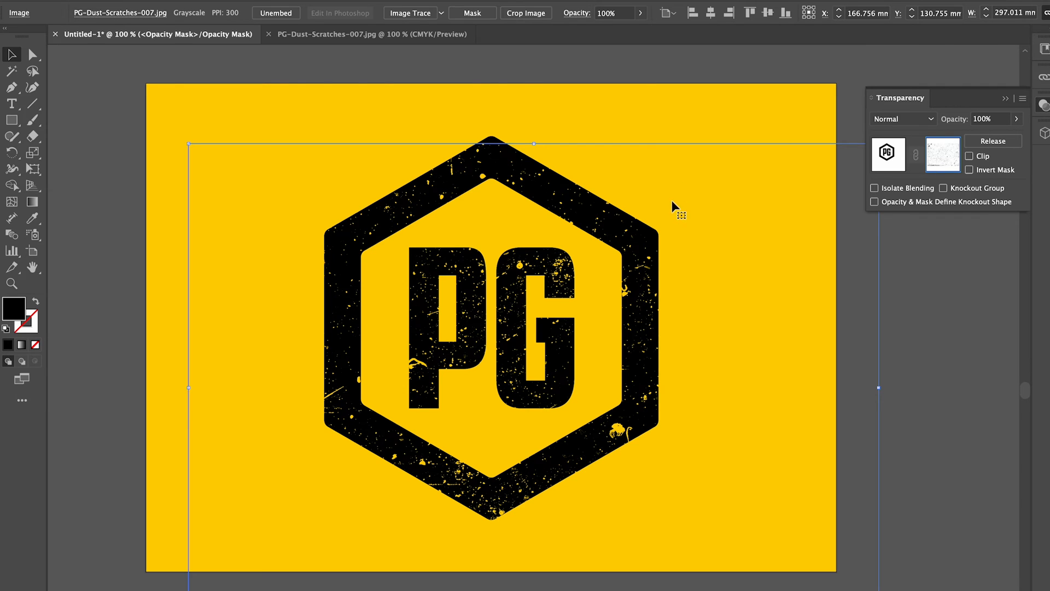
drag(677, 208, 616, 177)
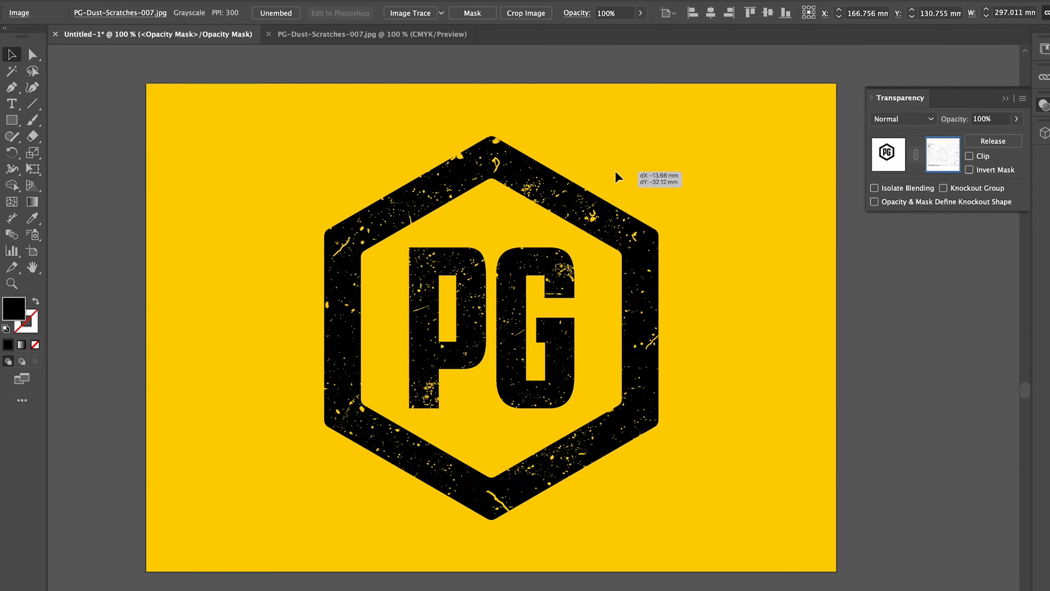
drag(616, 177, 635, 257)
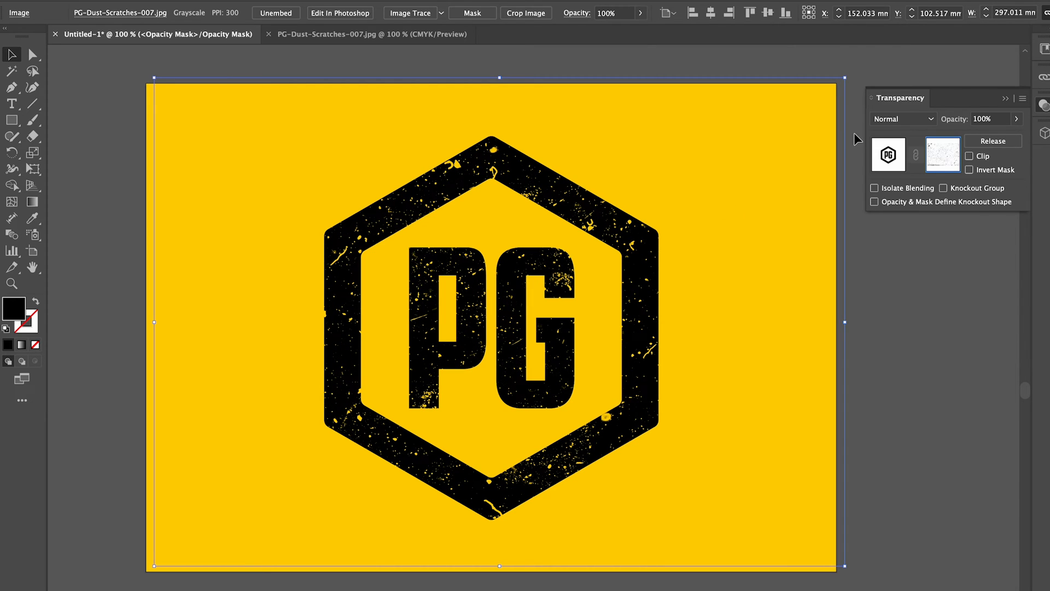
mouse_move(891, 159)
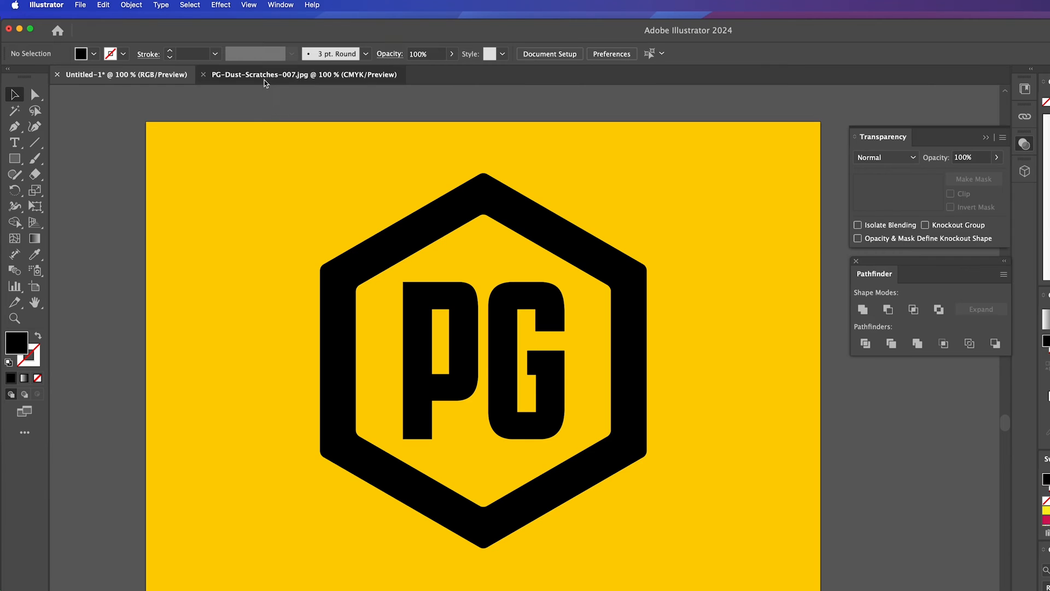
Image Trace PG-Dust-Scratches-007.jpg into black-and-white vectors, accepting the large-image warning
click(301, 74)
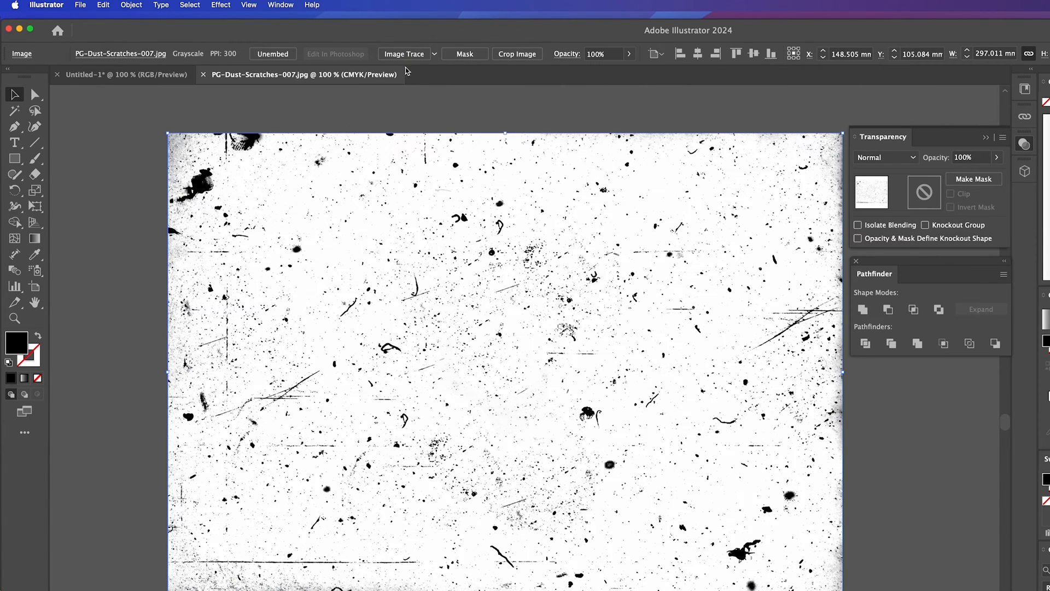
click(405, 53)
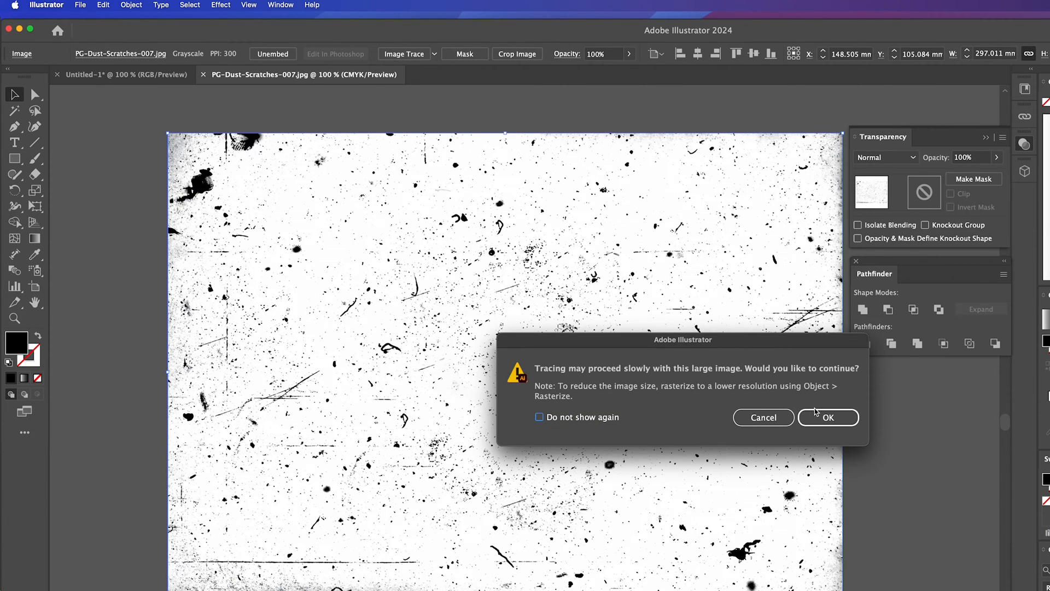
click(828, 418)
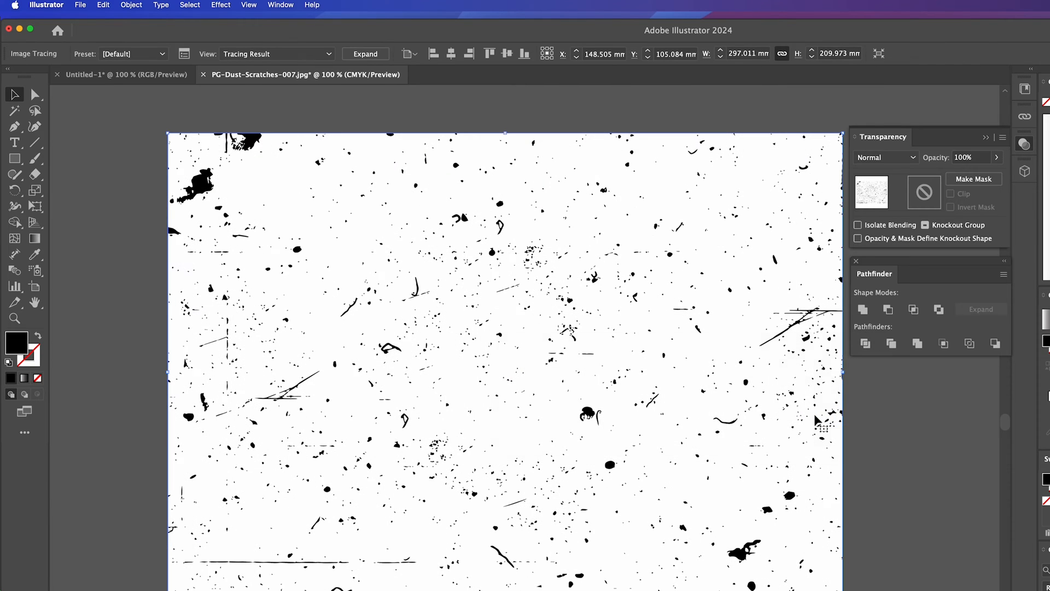
mouse_move(638, 156)
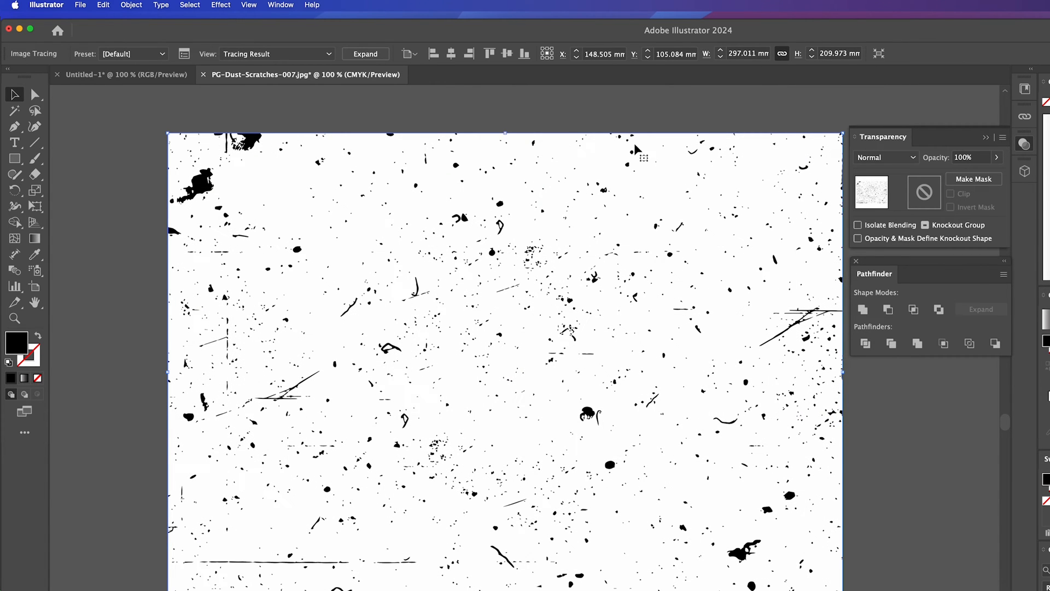
click(131, 5)
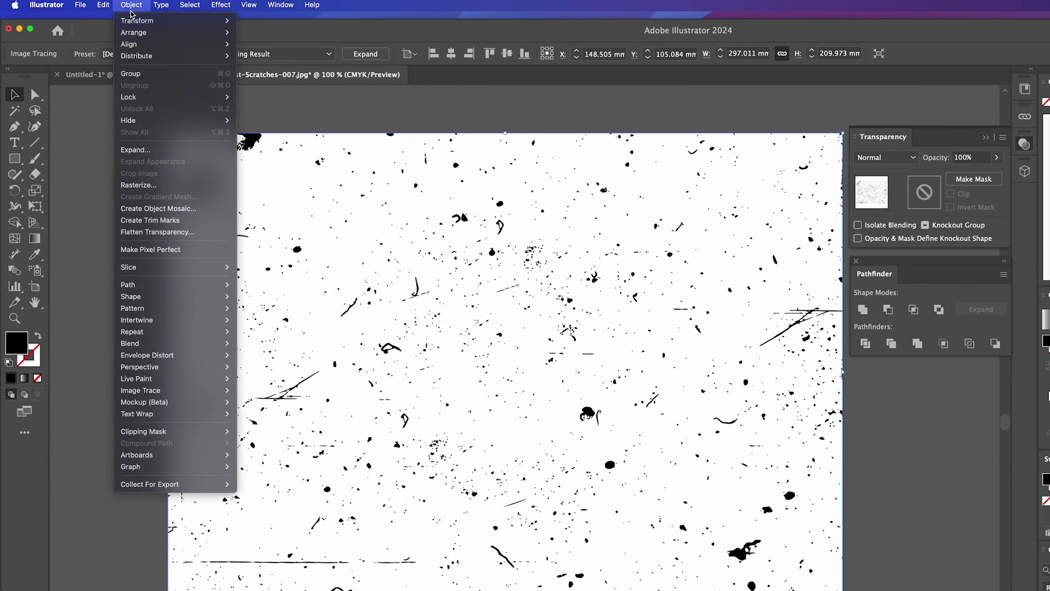
mouse_move(136, 150)
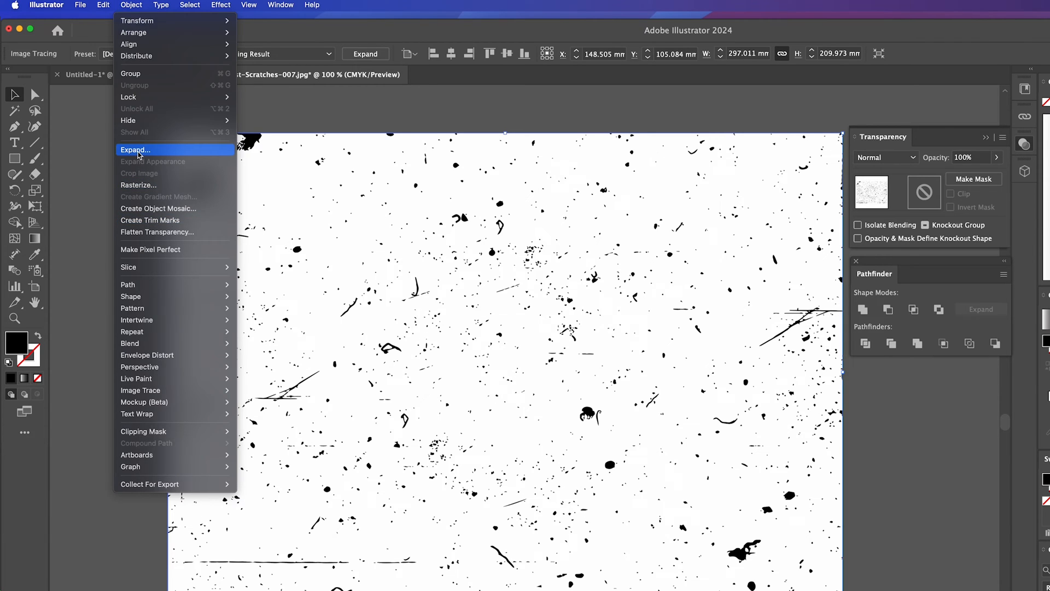
Expand the traced dust and select every black speck via Select > Same > Fill Color
click(135, 149)
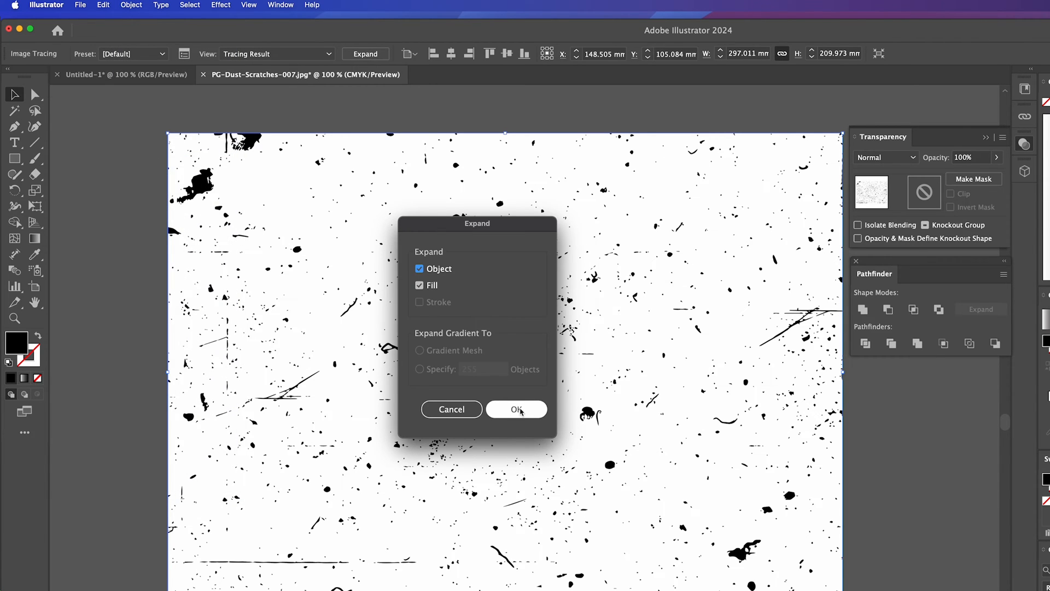
click(516, 409)
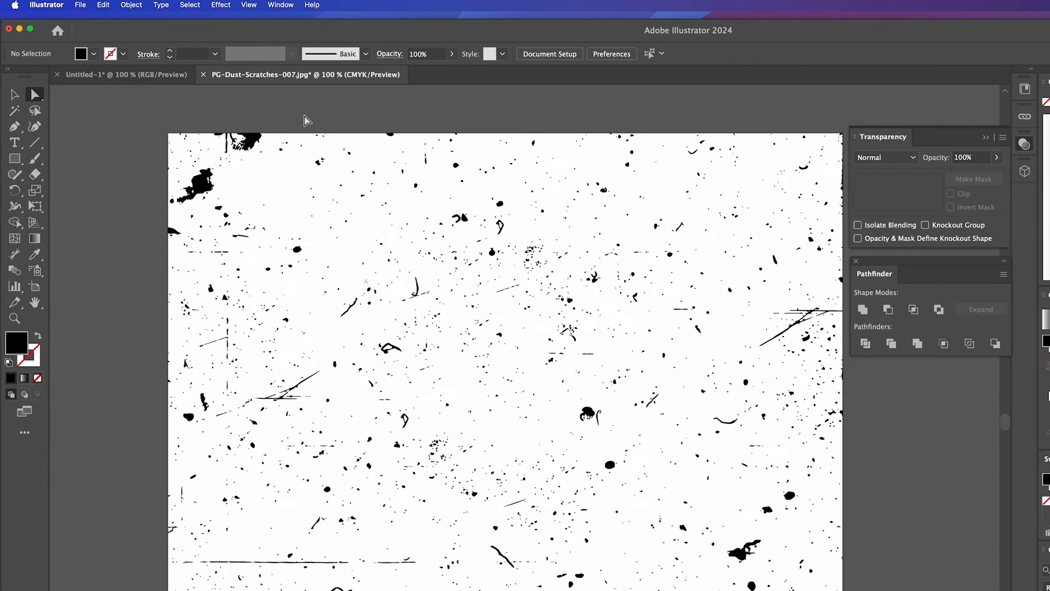
click(248, 143)
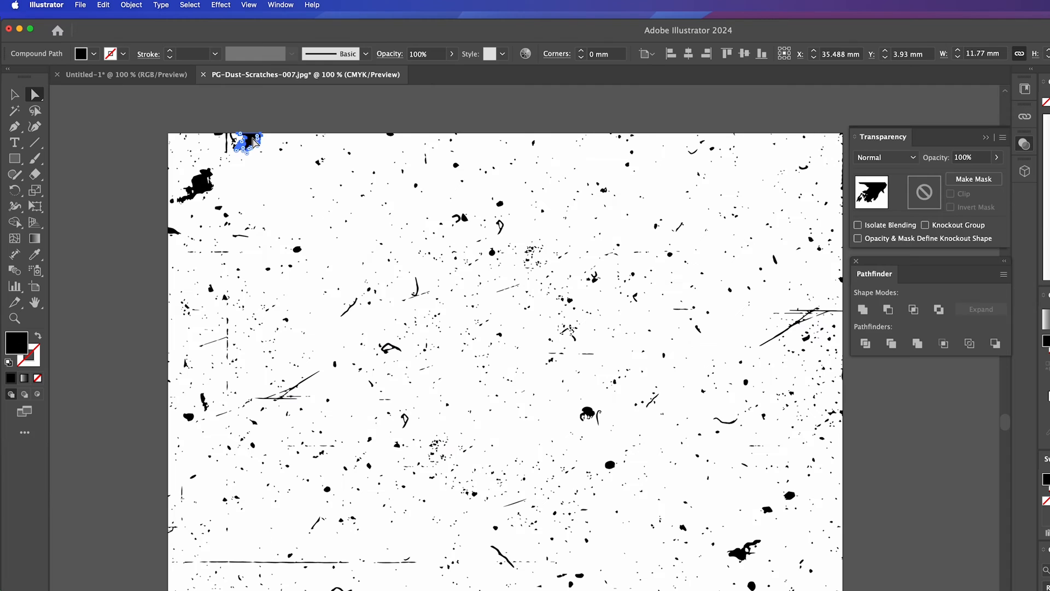
click(189, 5)
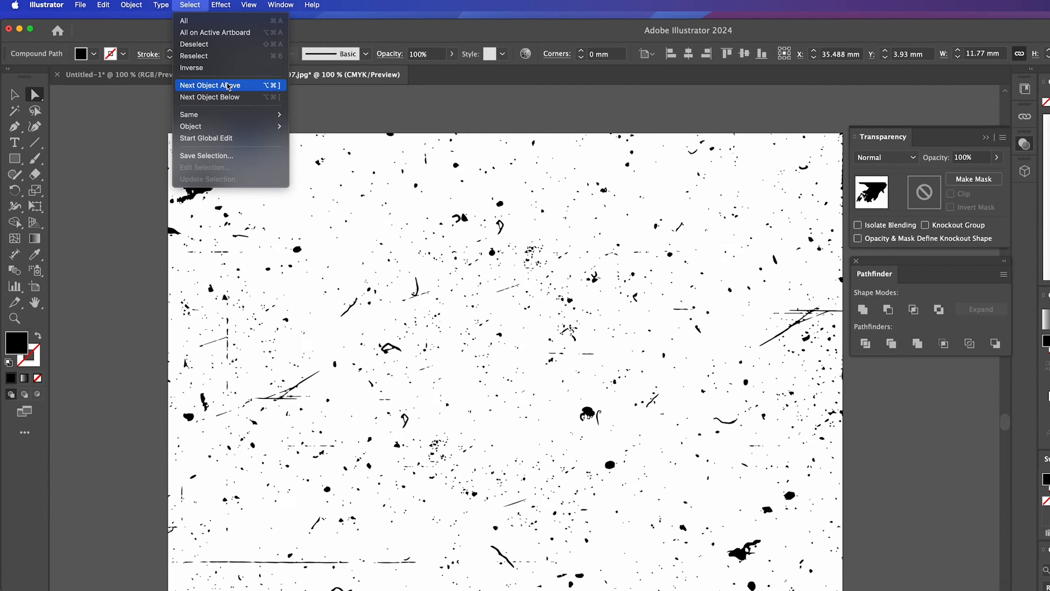
mouse_move(189, 114)
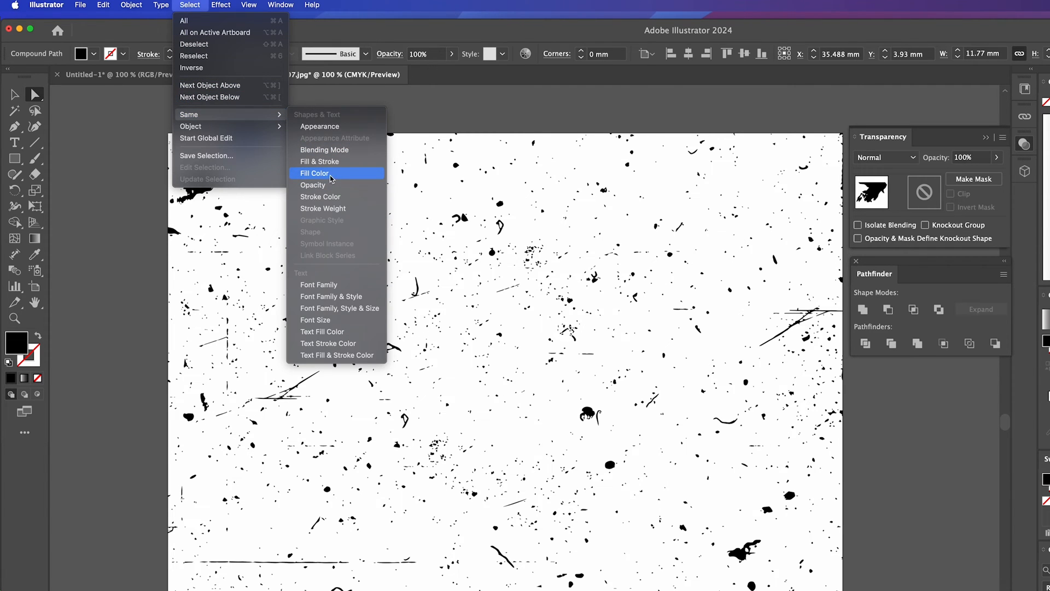
click(315, 173)
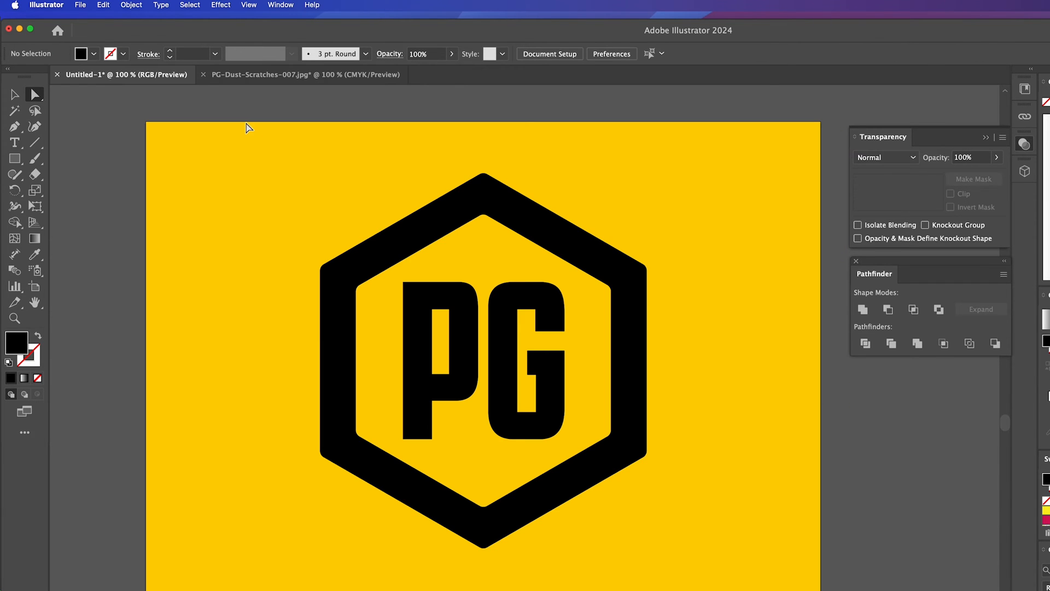
mouse_move(262, 109)
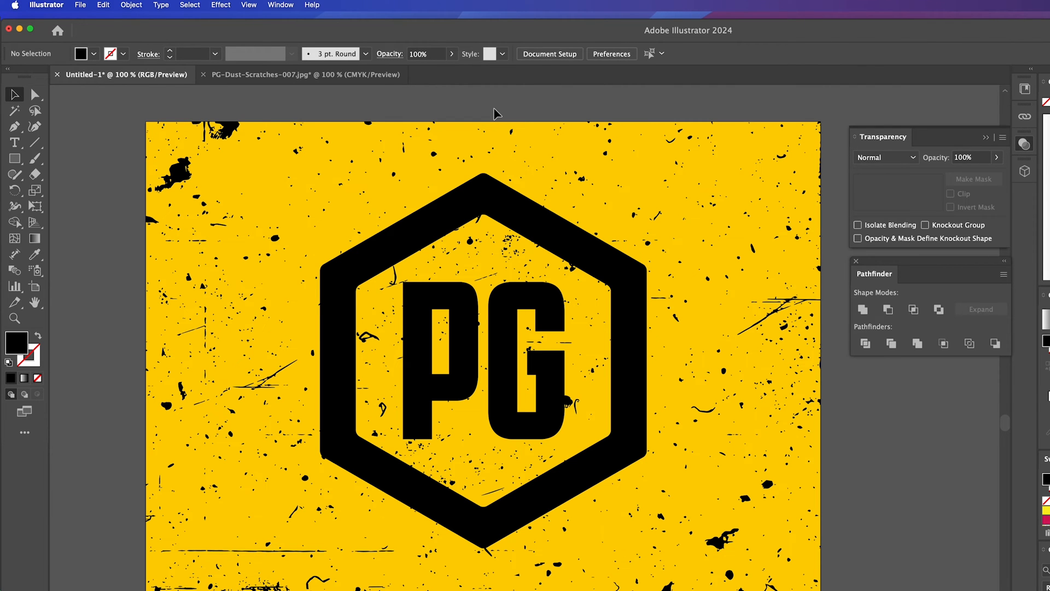
Paste the copied black dust specks in place over the yellow PG logo artboard
click(279, 5)
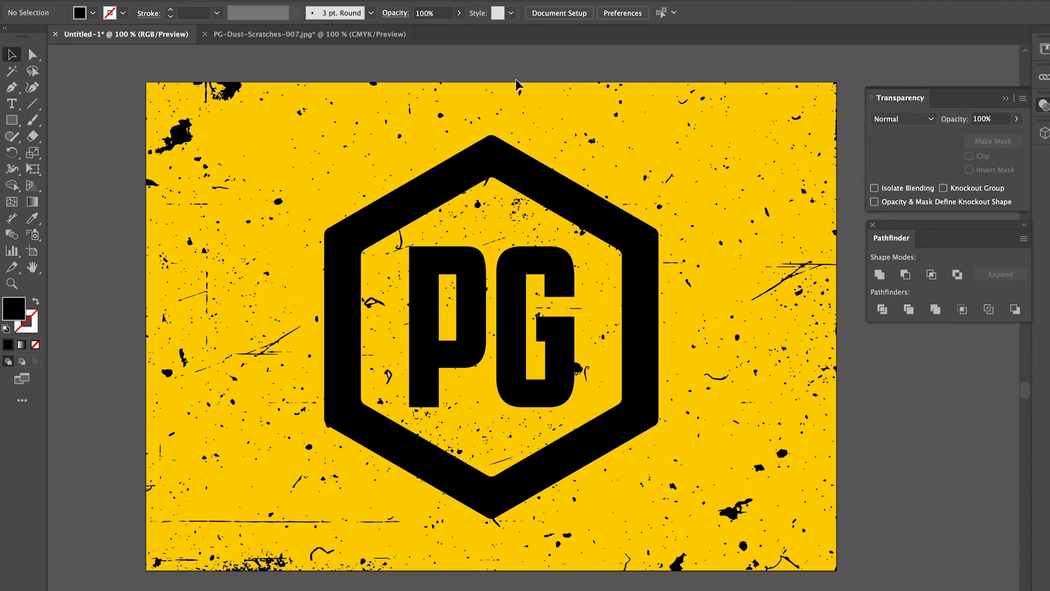
Select the texture with the logo and apply Pathfinder Minus Front to speckle the hexagon
click(493, 324)
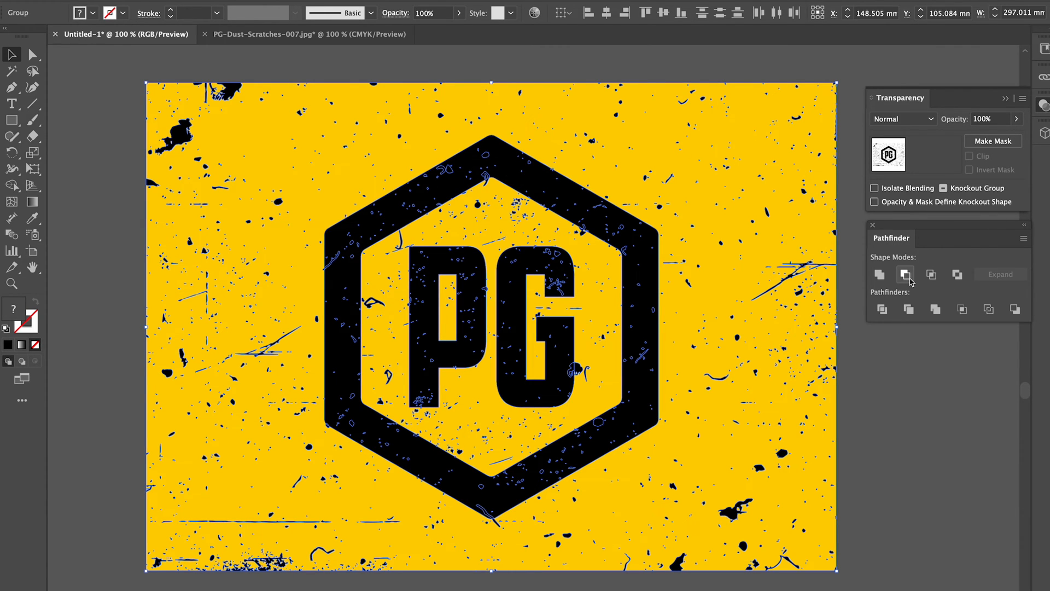
mouse_move(906, 275)
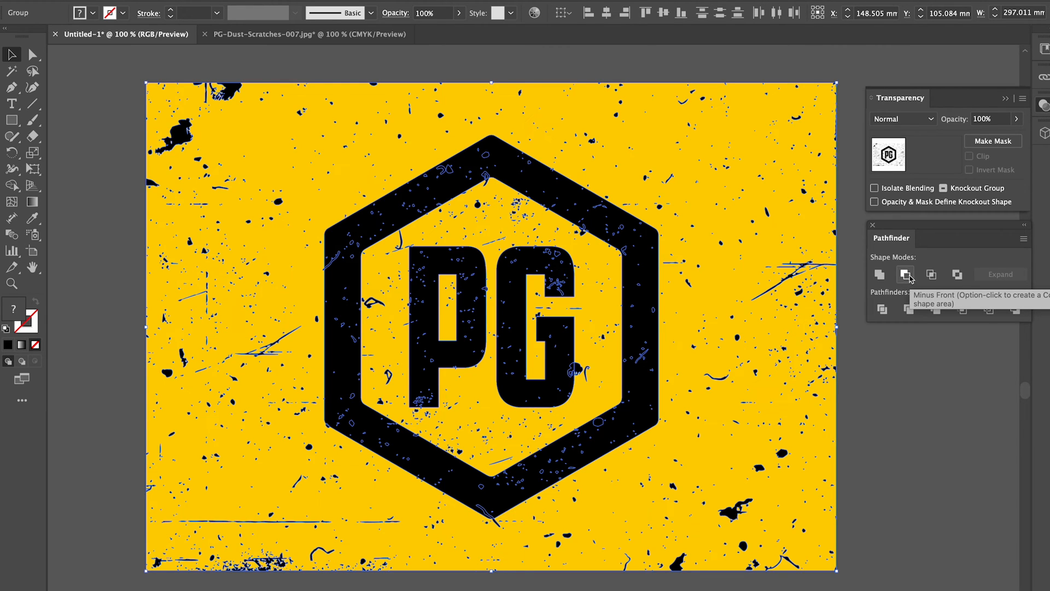
click(906, 274)
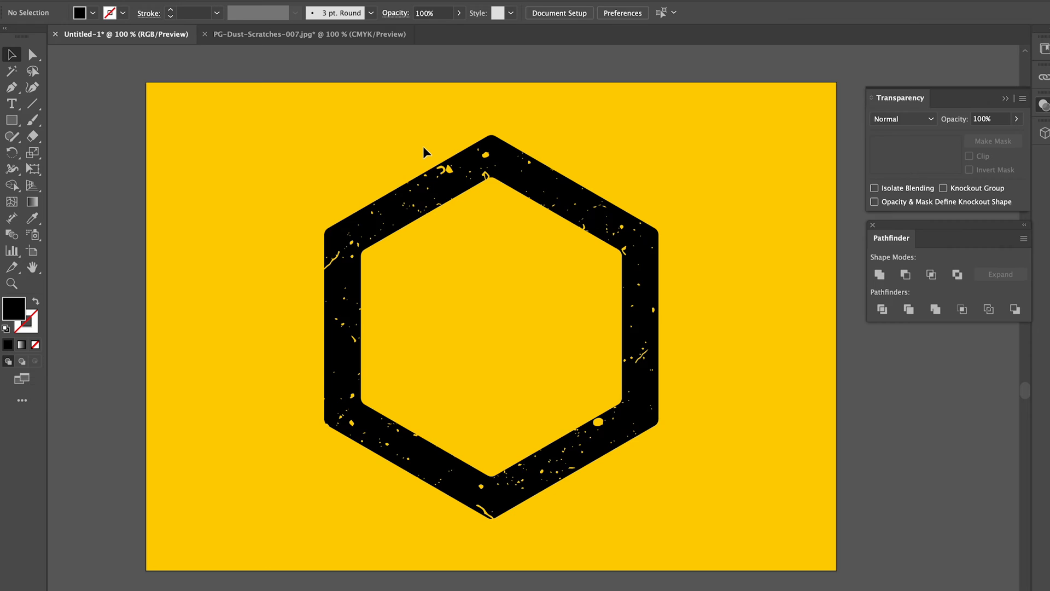
mouse_move(453, 302)
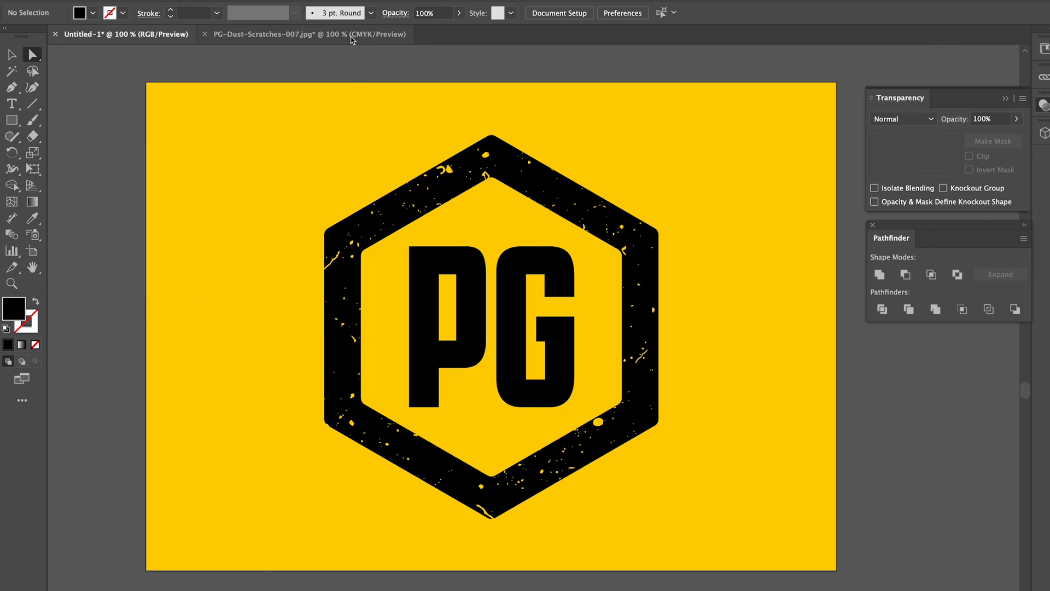
Copy the dust texture from PG-Dust-Scratches and lay it over the PG letters in Untitled-1
click(306, 34)
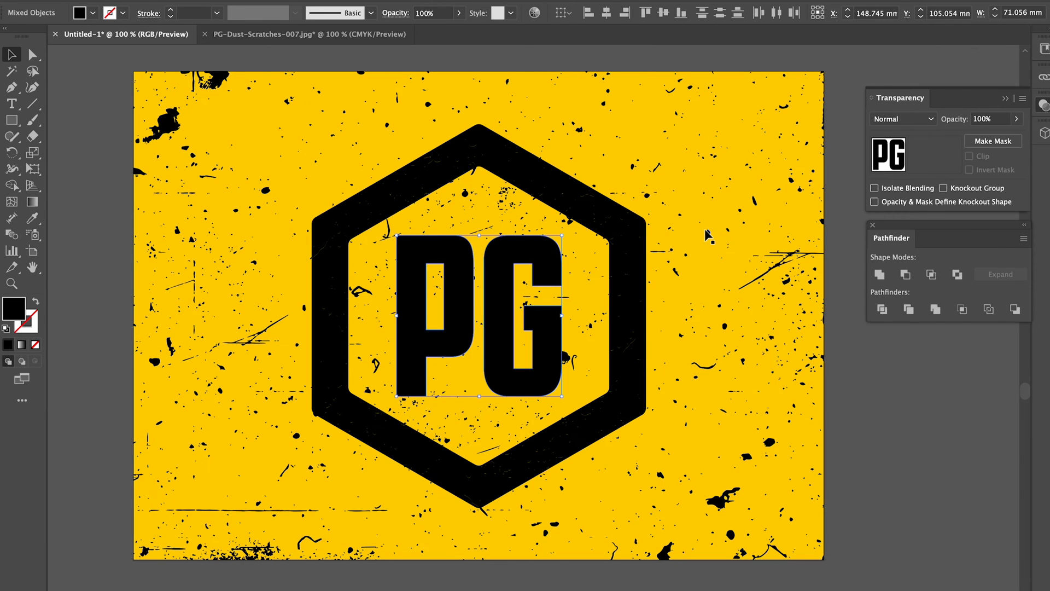
click(905, 274)
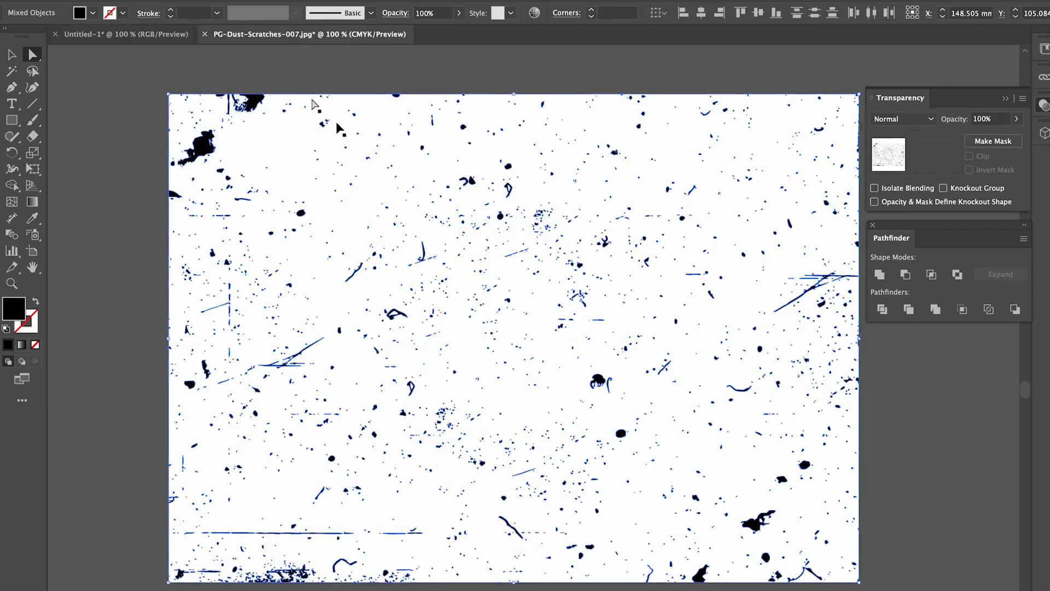
click(124, 35)
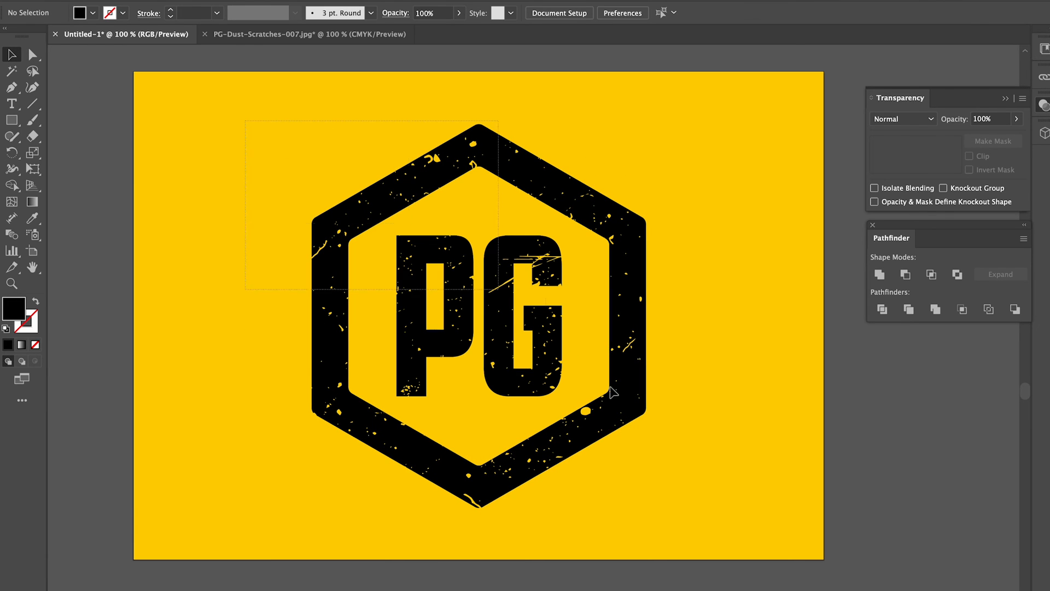
Select the speckled hexagon and PG letters together for uniting
click(908, 309)
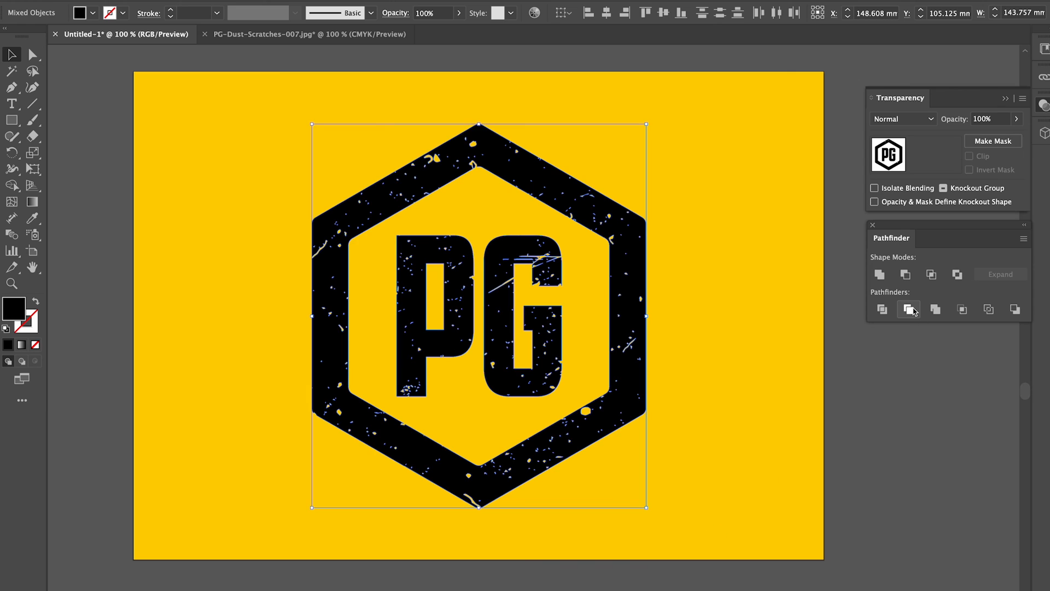
mouse_move(880, 274)
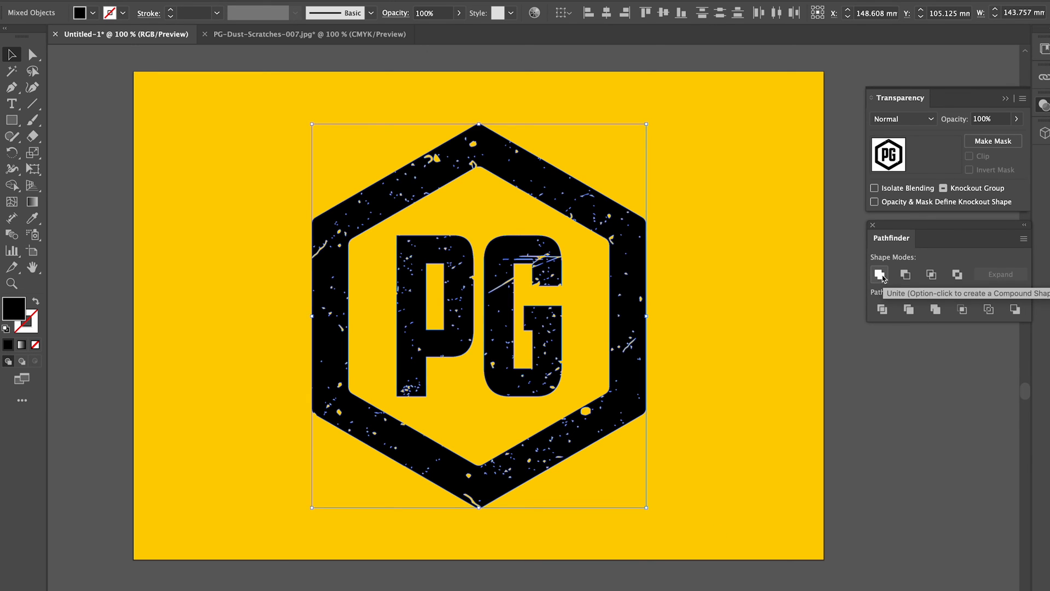